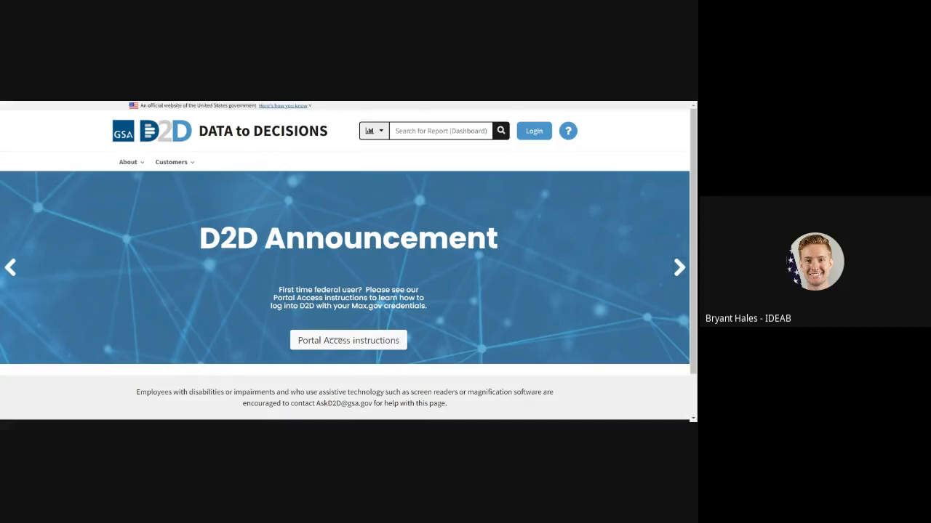
{"action": "mouse_move", "coordinate": [534, 130]}
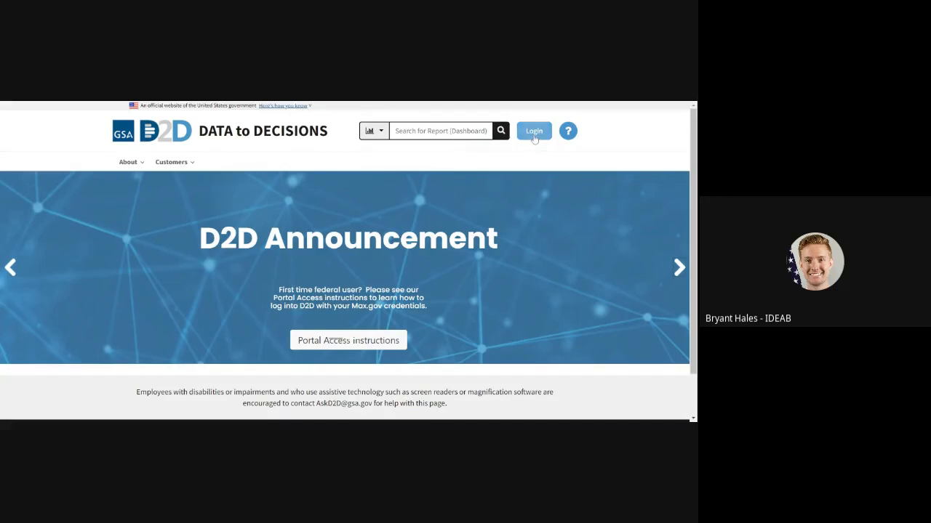
Step: Start the MAX.gov sign-in and bring the MAX Agency Federated Partner section into view
{"action": "left_click", "coordinate": [532, 131]}
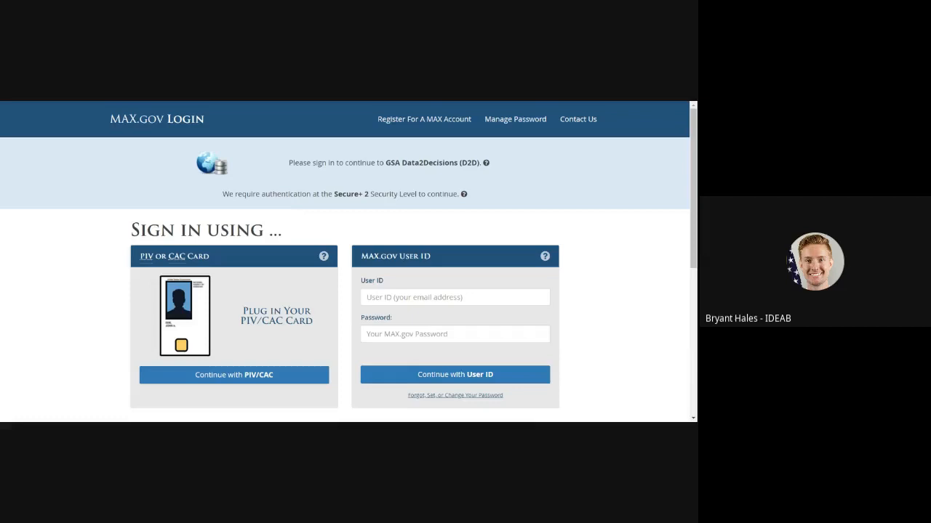
{"action": "scroll", "scroll_direction": "down", "scroll_amount": 3}
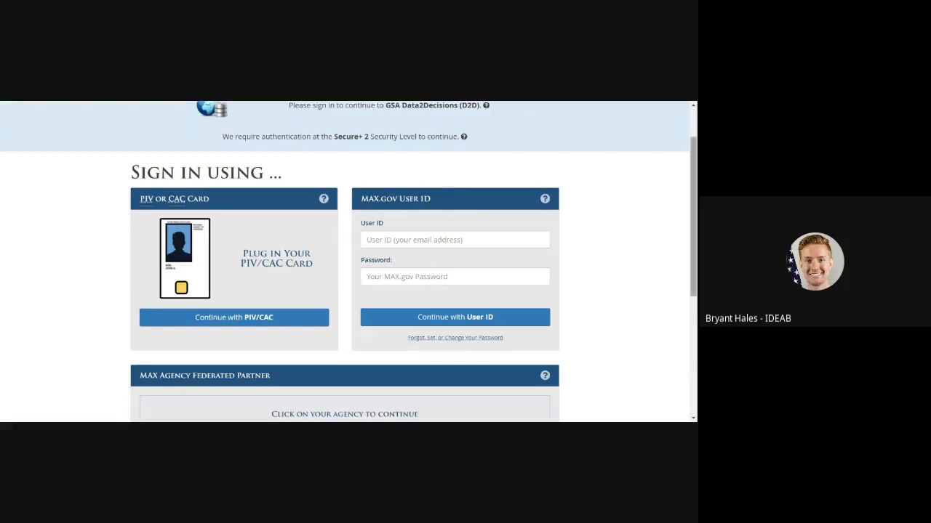
{"action": "scroll", "scroll_direction": "down", "scroll_amount": 3}
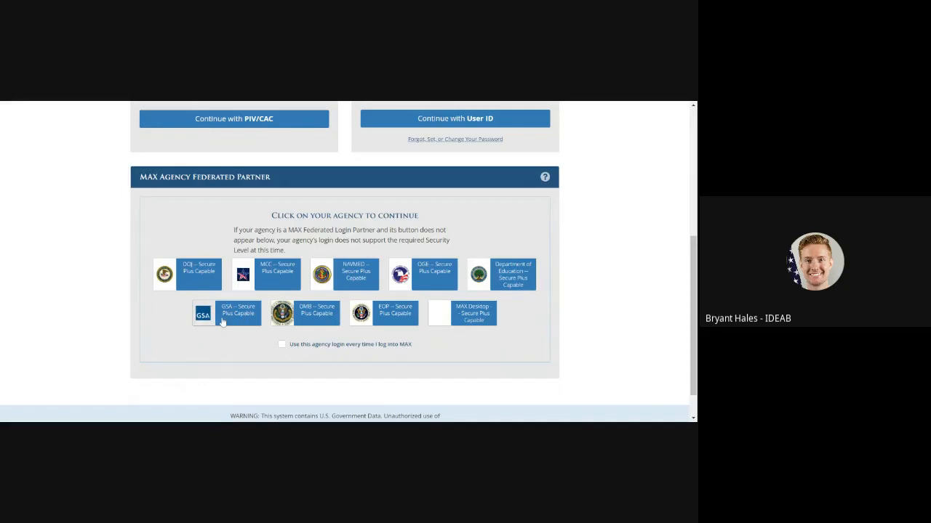
{"action": "mouse_move", "coordinate": [287, 349]}
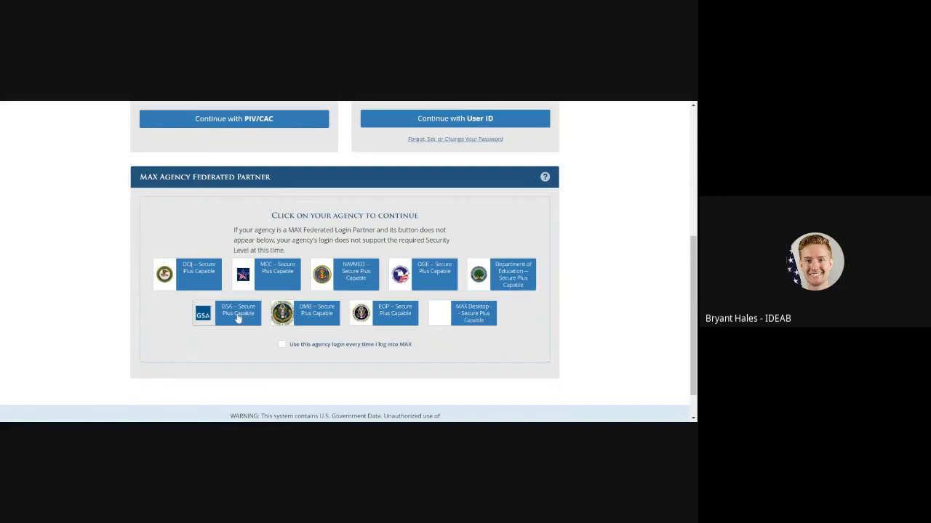
Step: Choose GSA – Secure Plus Capable as the federated agency, reaching the certificate prompt
{"action": "left_click", "coordinate": [238, 314]}
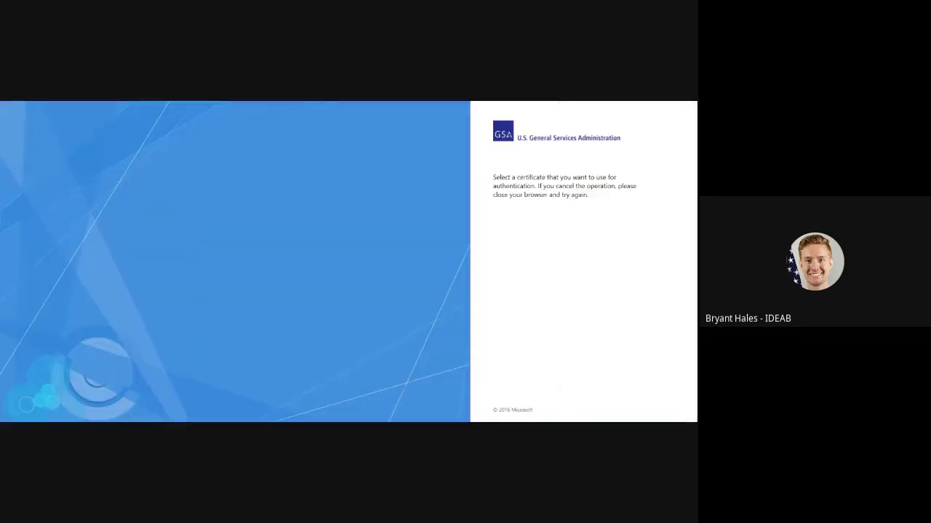
{"action": "mouse_move", "coordinate": [117, 102]}
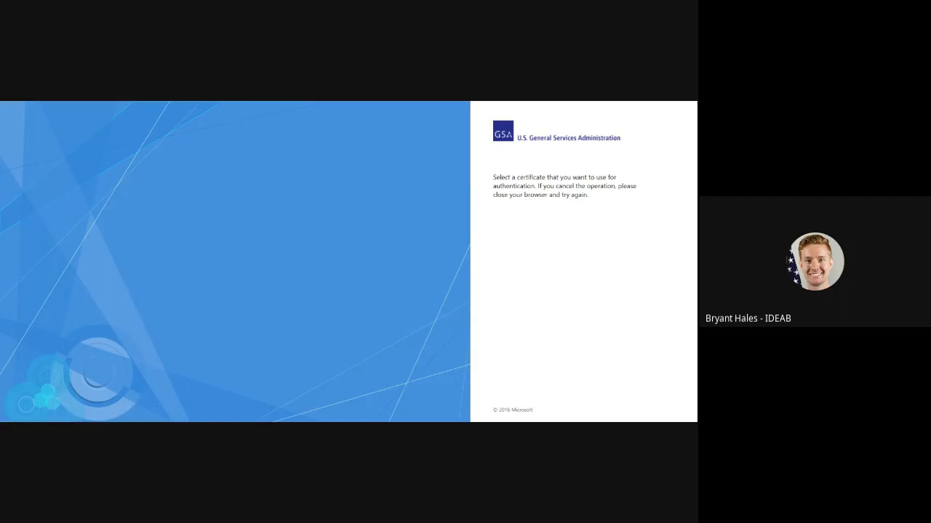
{"action": "mouse_move", "coordinate": [326, 186]}
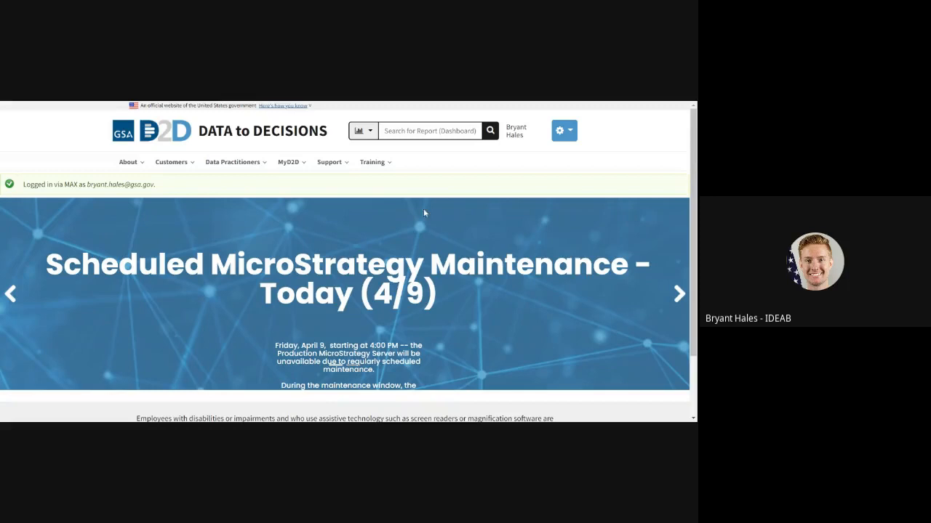
{"action": "mouse_move", "coordinate": [206, 104]}
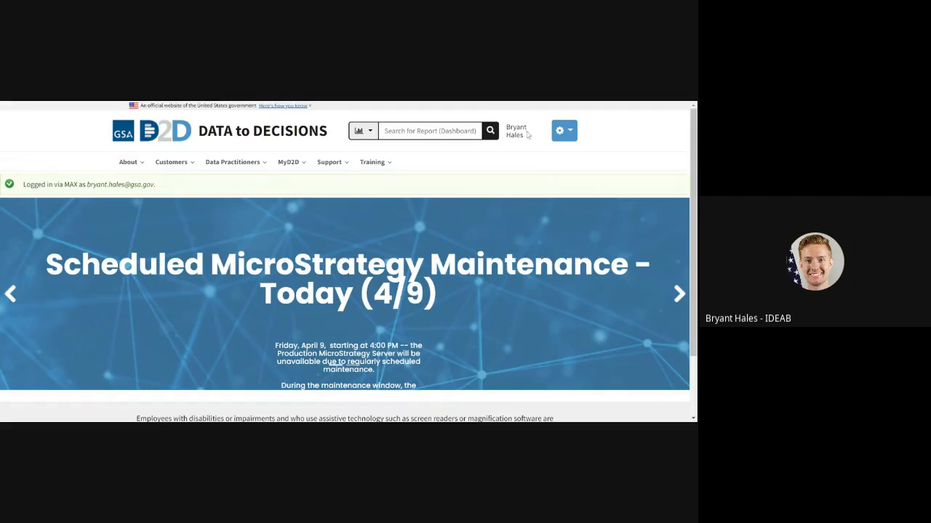
{"action": "mouse_move", "coordinate": [575, 158]}
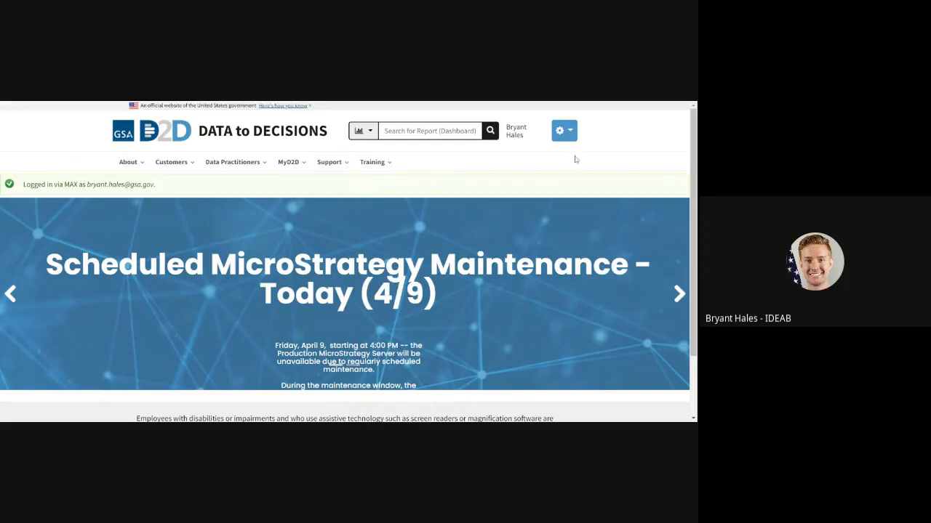
{"action": "left_click", "coordinate": [564, 130]}
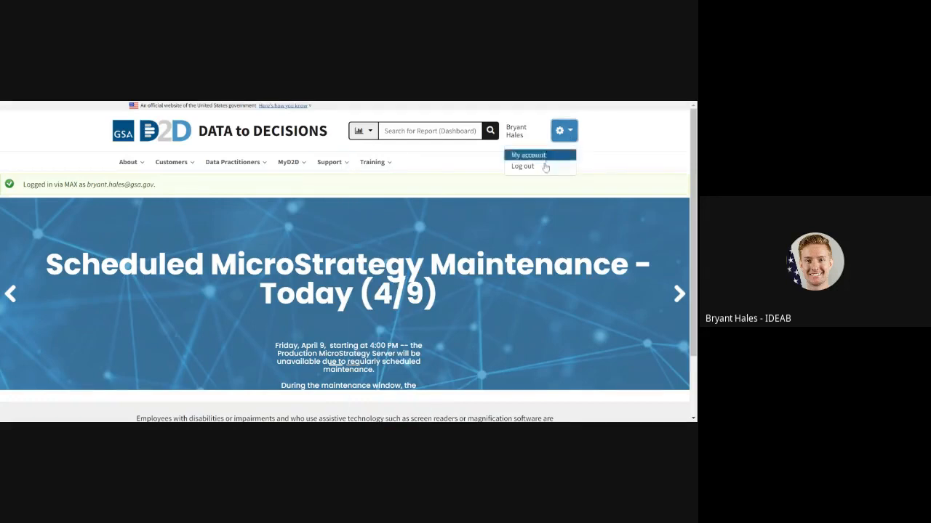
{"action": "left_click", "coordinate": [522, 165]}
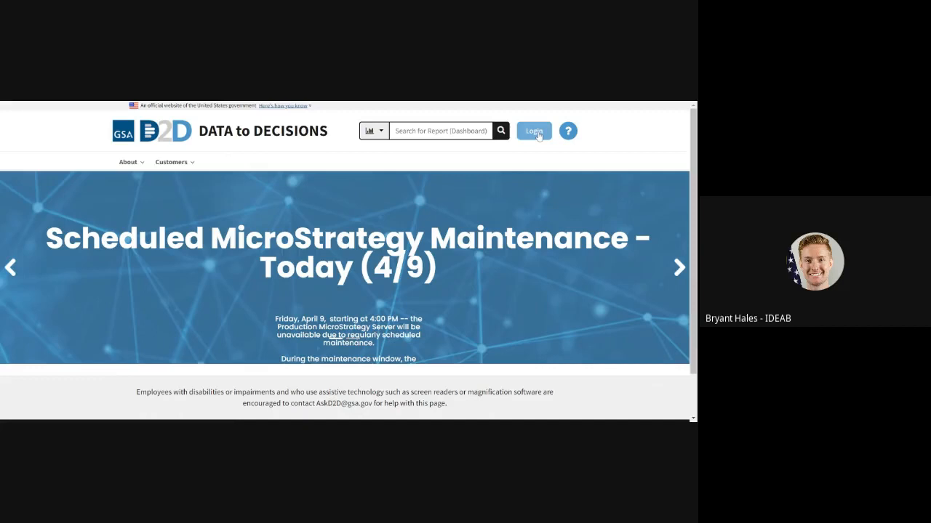
{"action": "left_click", "coordinate": [532, 131]}
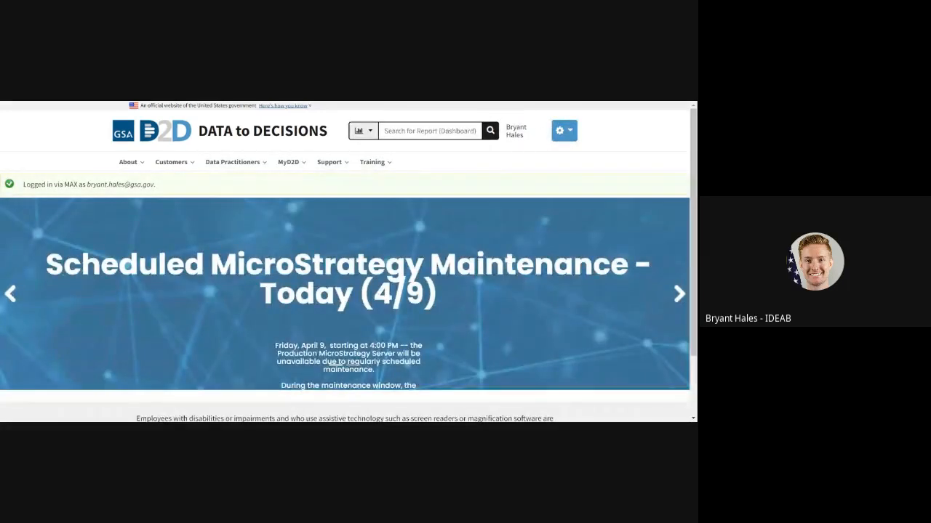